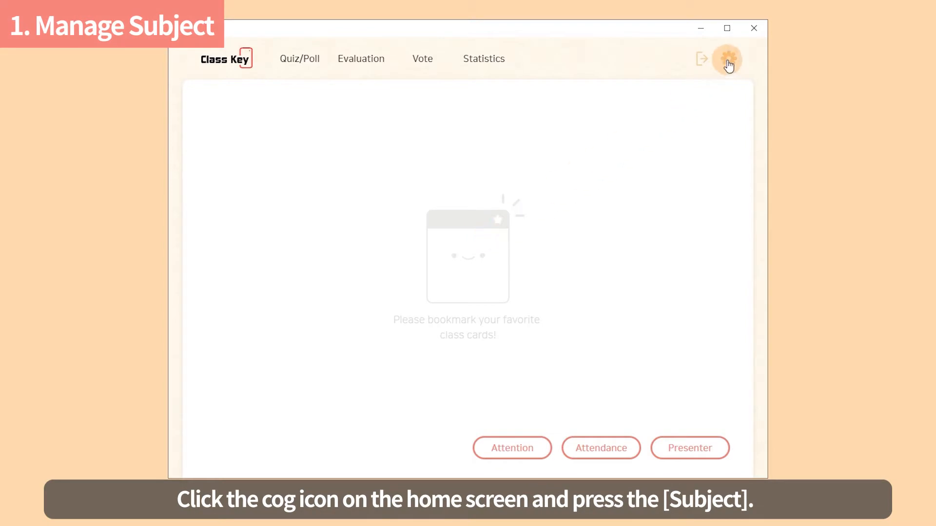
Step: Add Social Study to the subject list in settings and save it
click(727, 58)
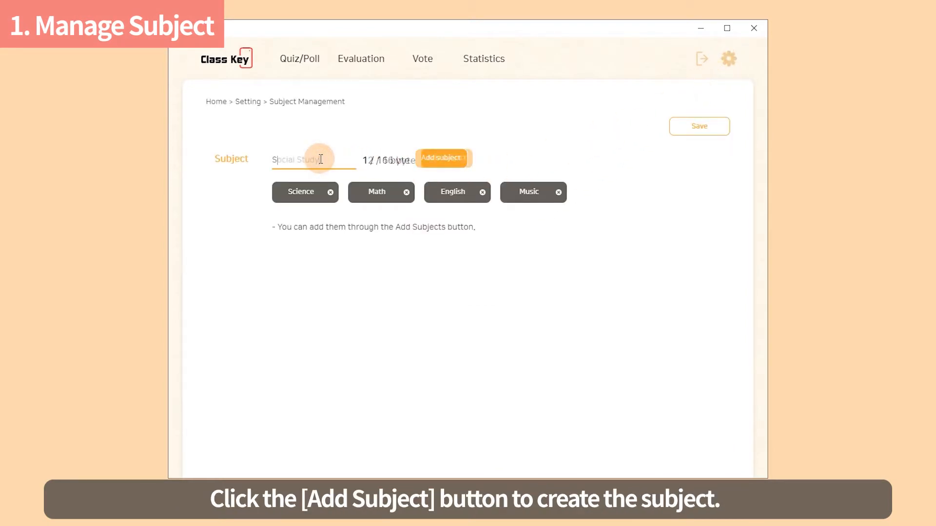
click(441, 158)
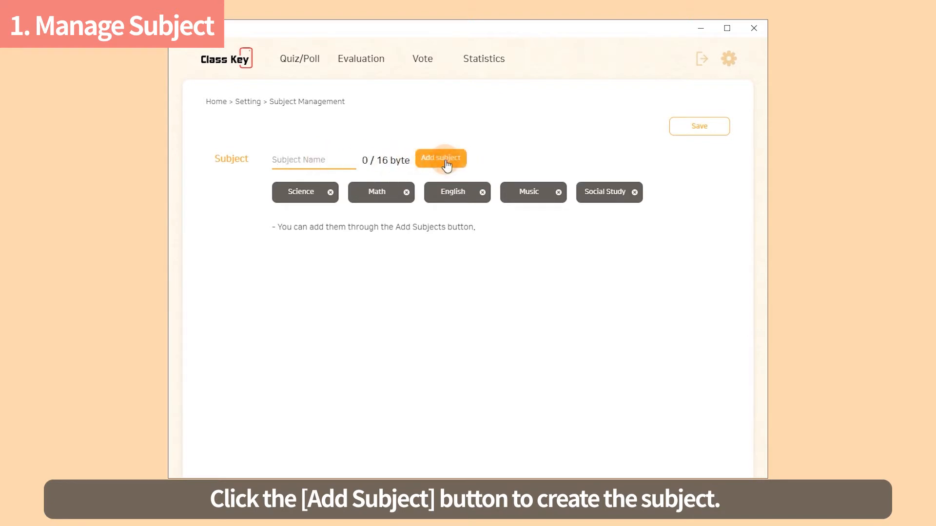
click(699, 126)
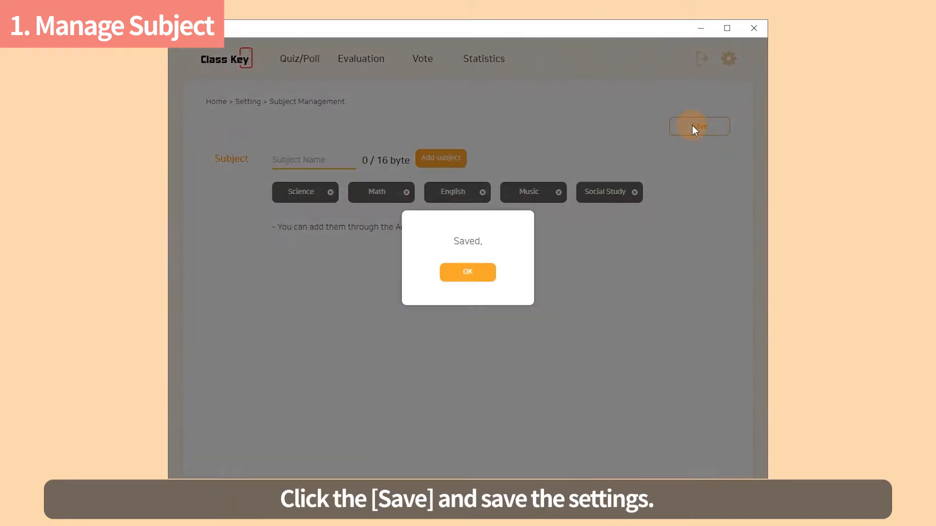
click(467, 272)
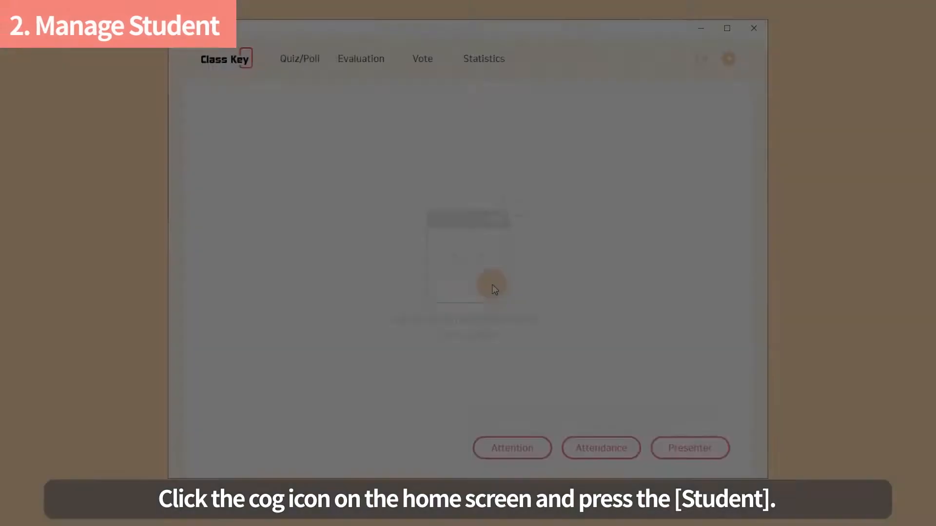
Step: From student management, begin batch registration and download the spreadsheet template to the desktop
click(728, 60)
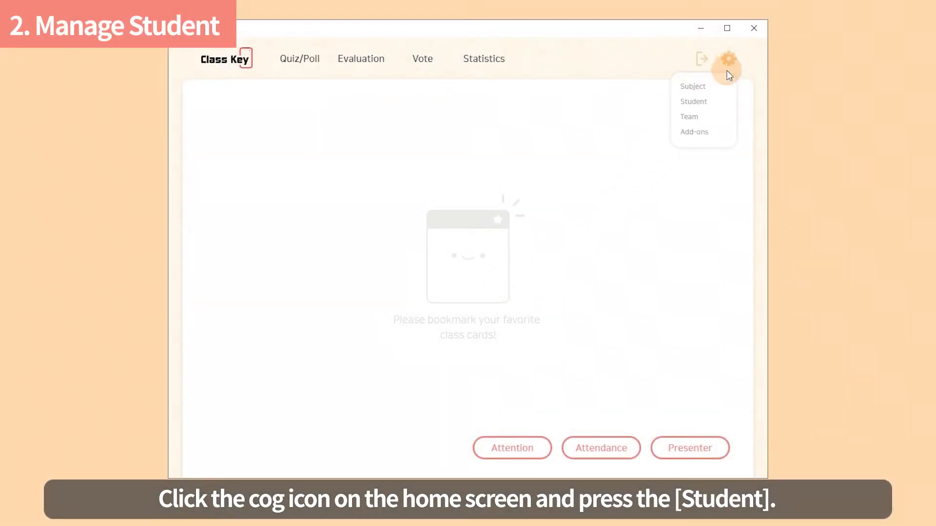
click(693, 101)
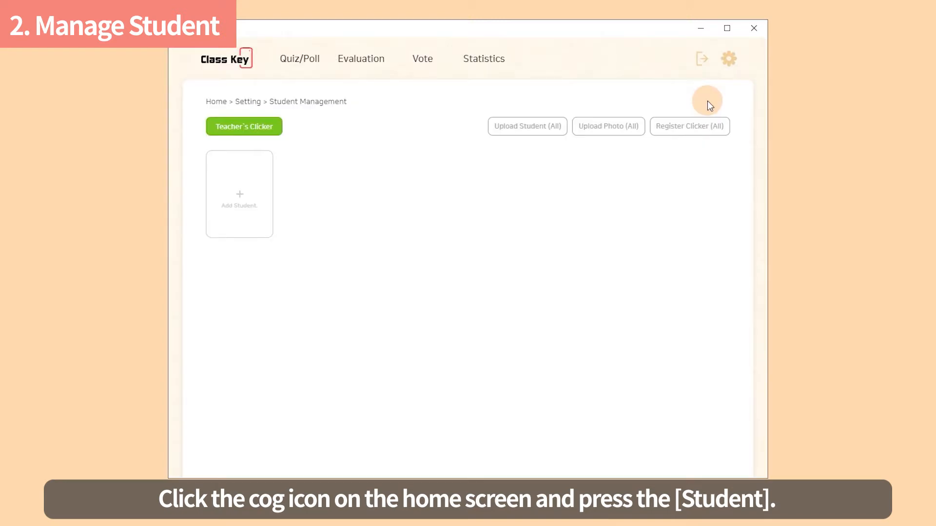
click(527, 125)
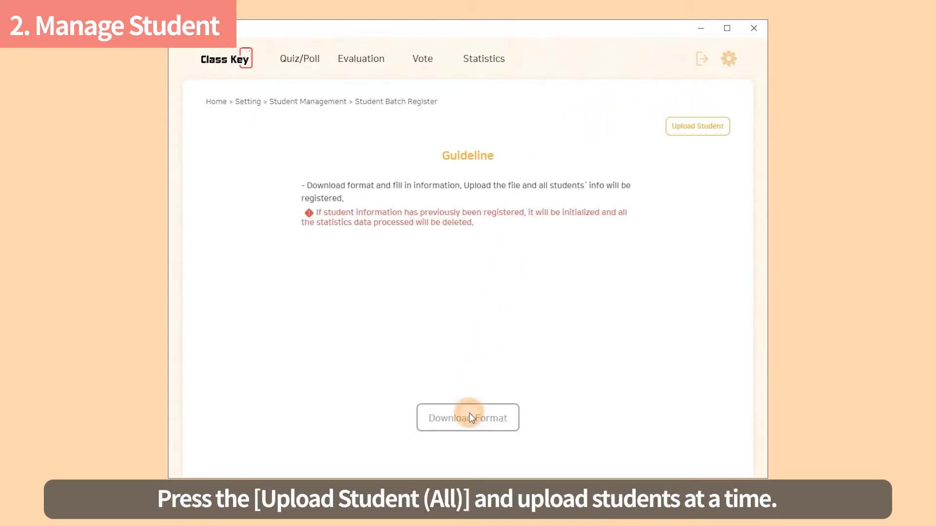
click(467, 417)
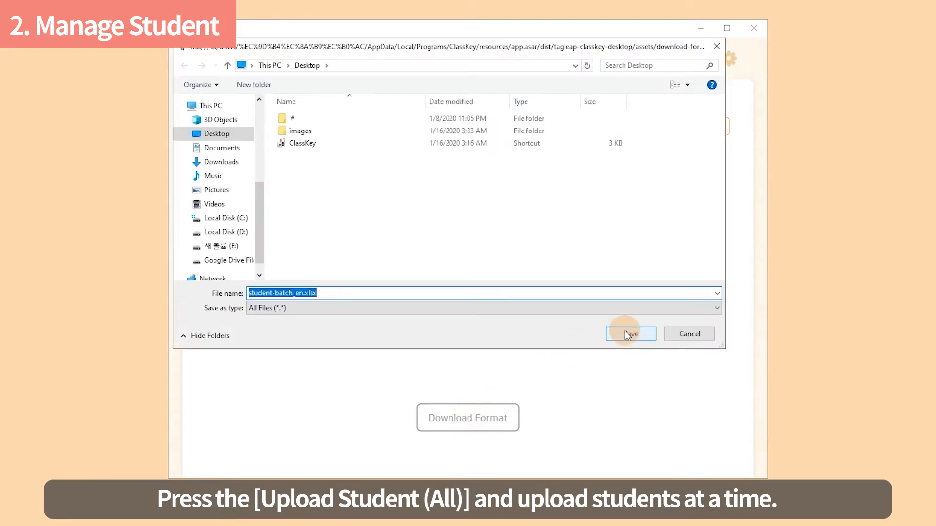
click(630, 334)
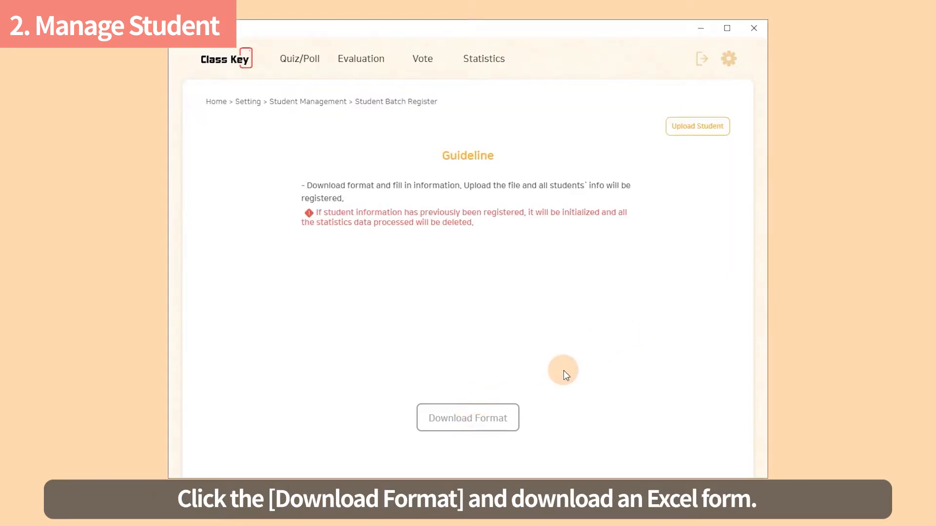
mouse_move(455, 285)
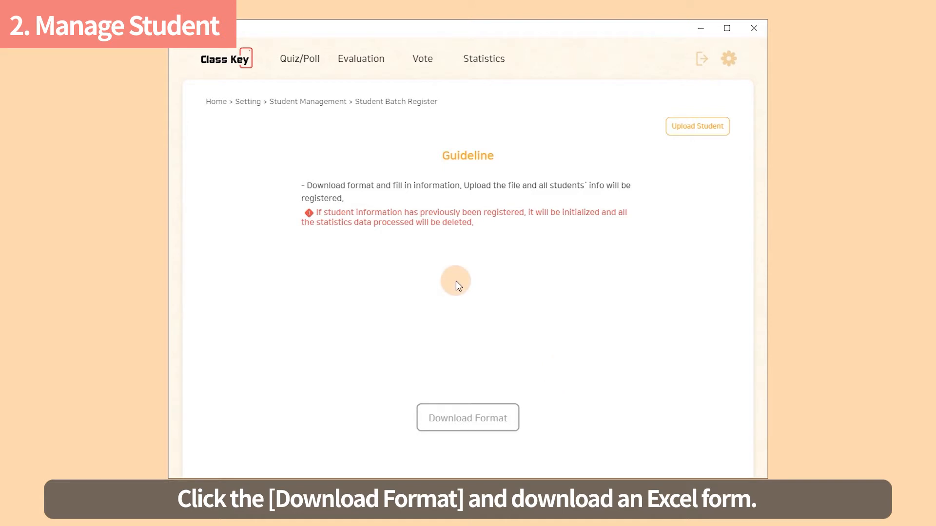
Step: Upload student-batch_en_new.xlsx so John, Isabella, Tom and the rest are registered
click(696, 126)
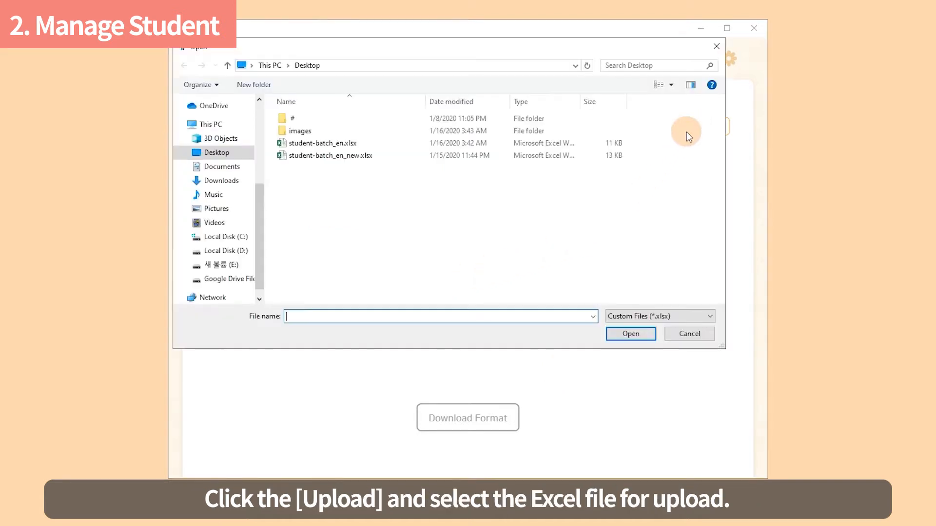
click(330, 154)
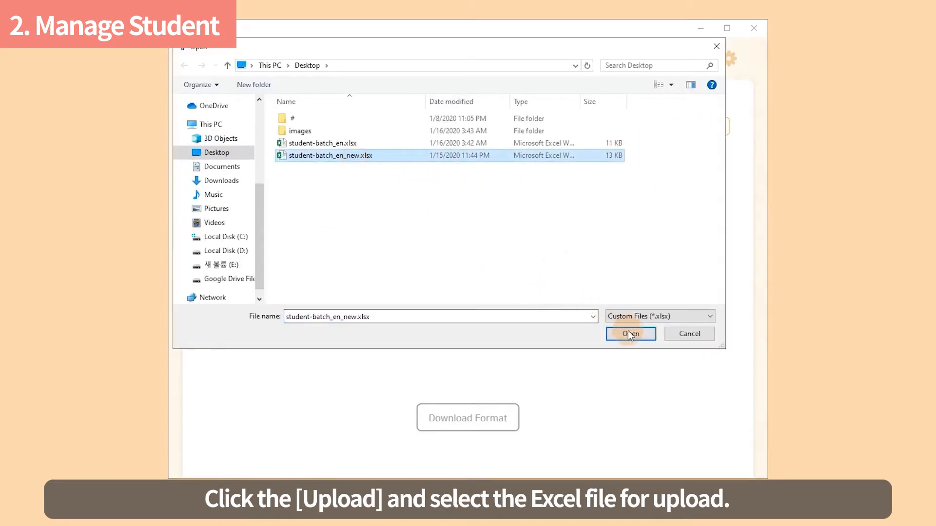
click(630, 333)
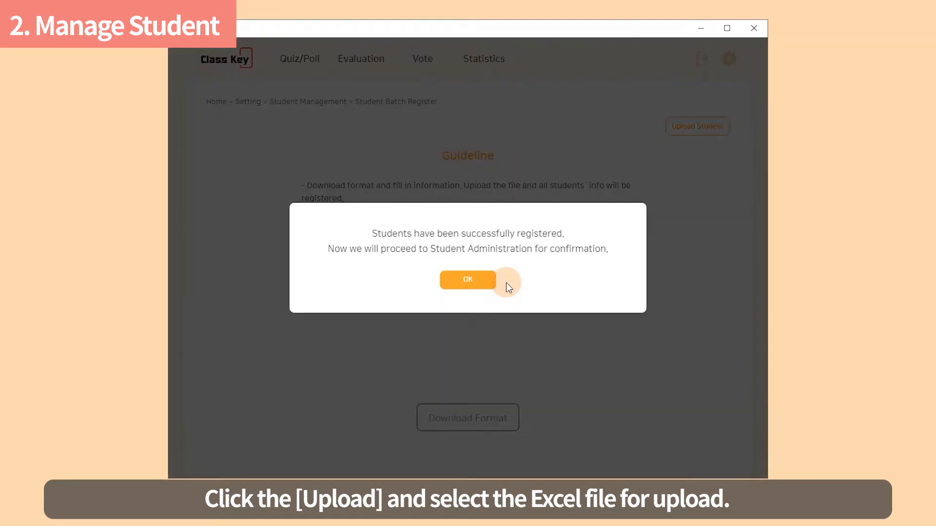
click(467, 280)
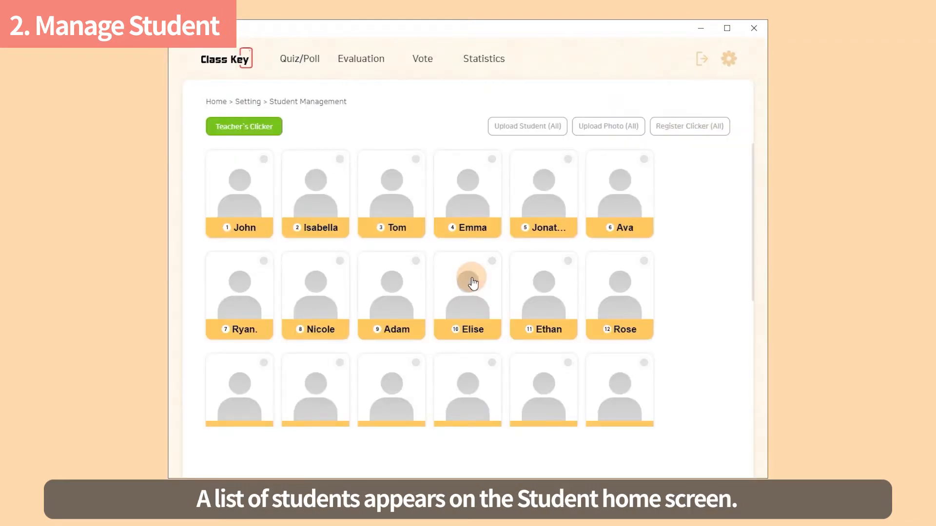
mouse_move(555, 237)
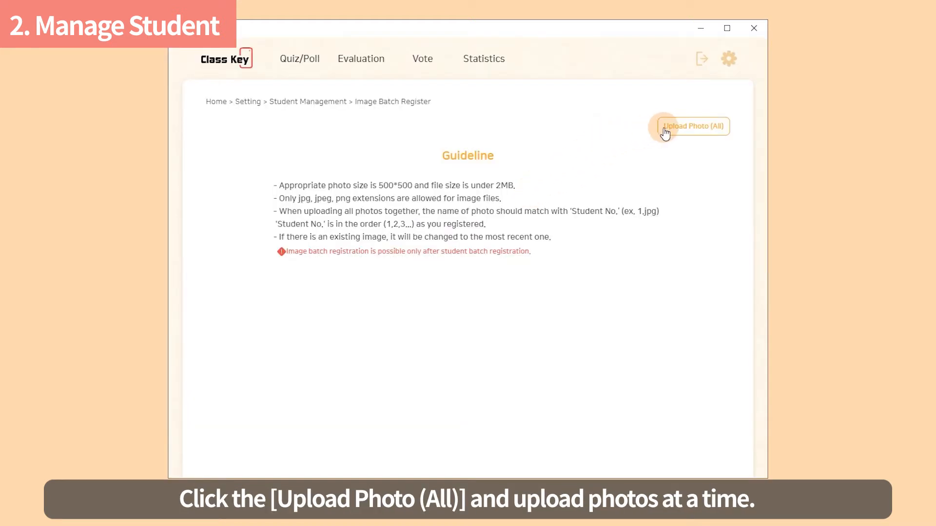
Step: Upload all student photos from the images folder, then begin teacher's clicker setup
click(692, 126)
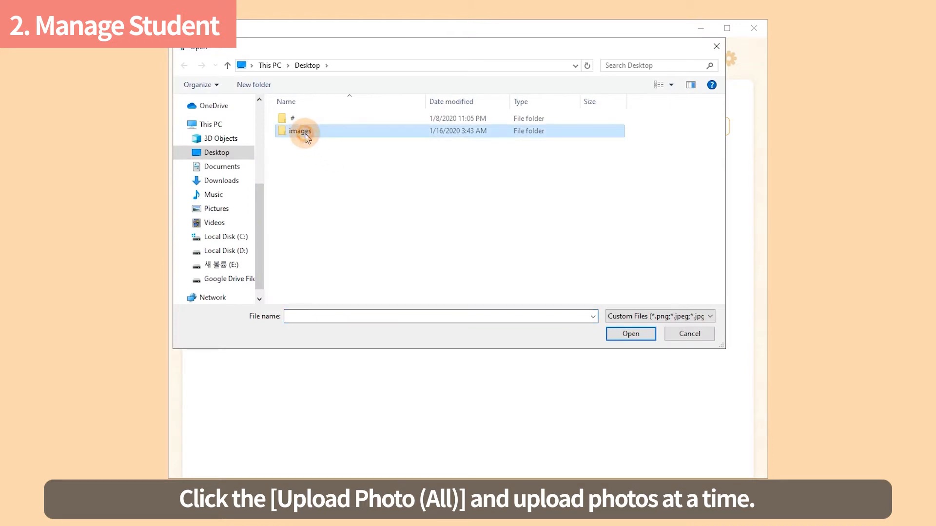
double_click(299, 130)
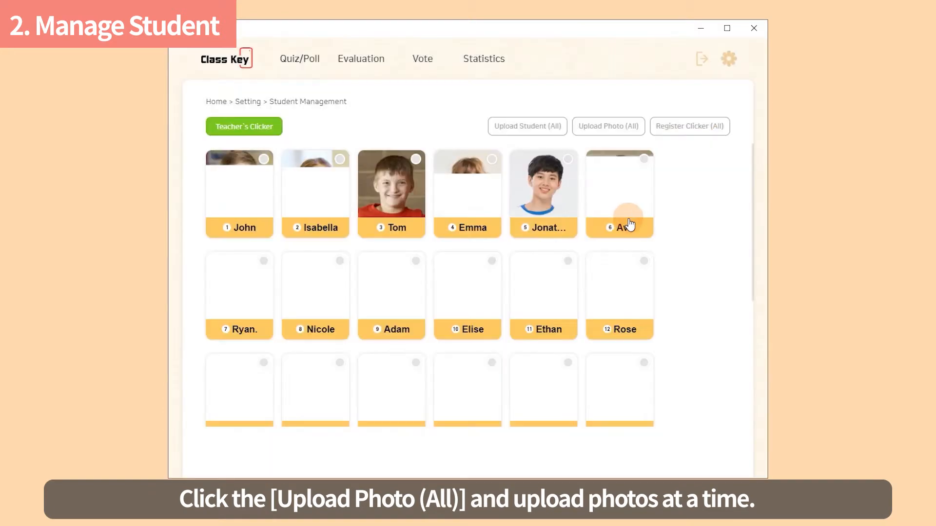
click(607, 126)
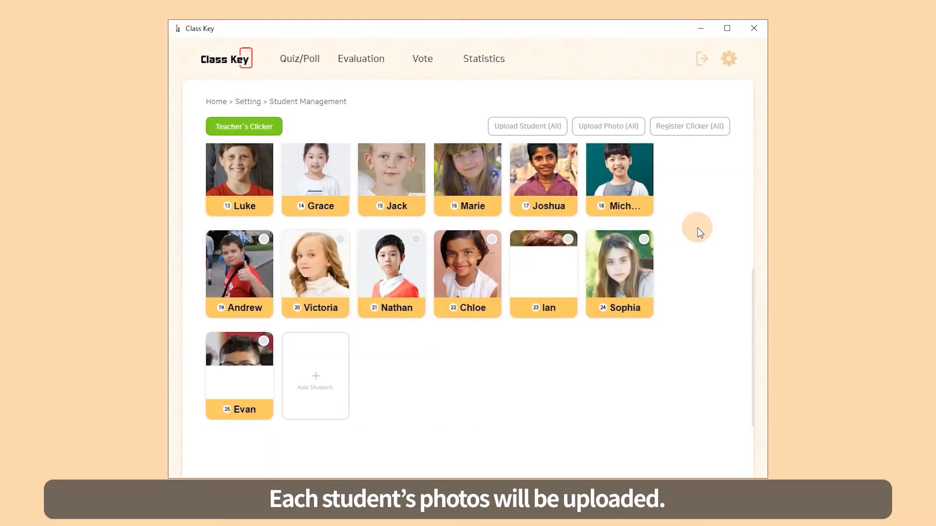
click(243, 125)
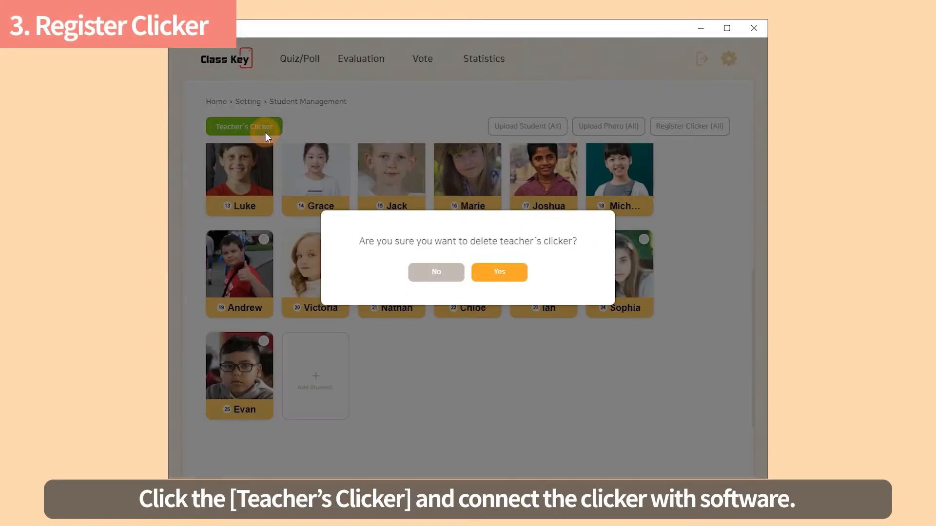
Step: Replace the teacher's clicker and register each student's clicker, including Emma's, until all cards show green
click(498, 272)
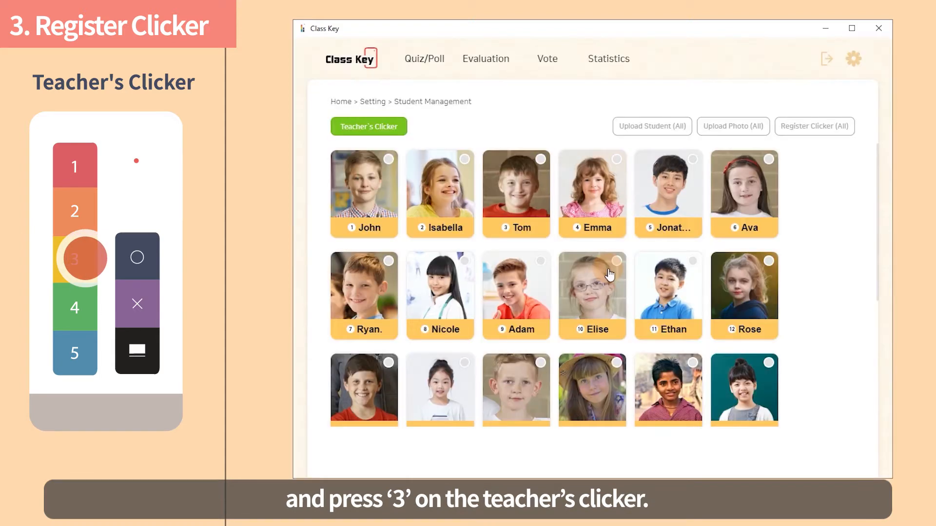
click(813, 126)
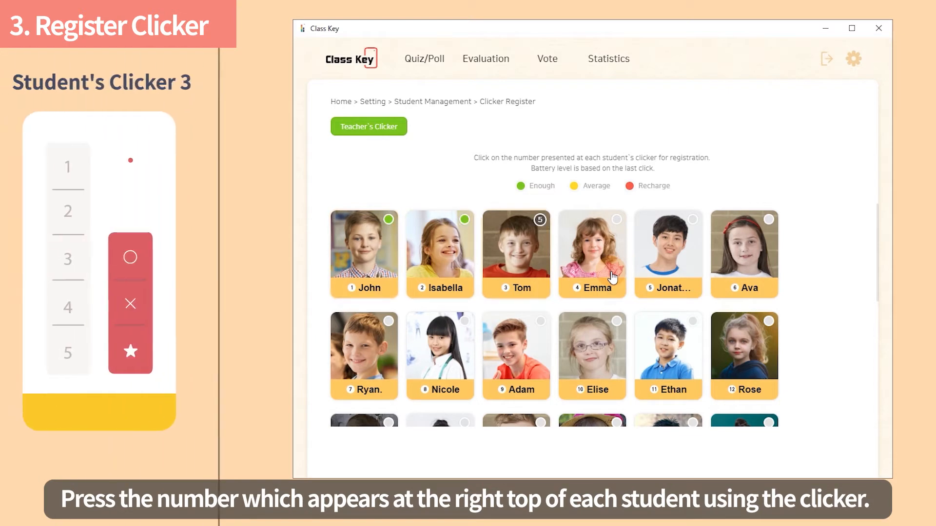
click(85, 353)
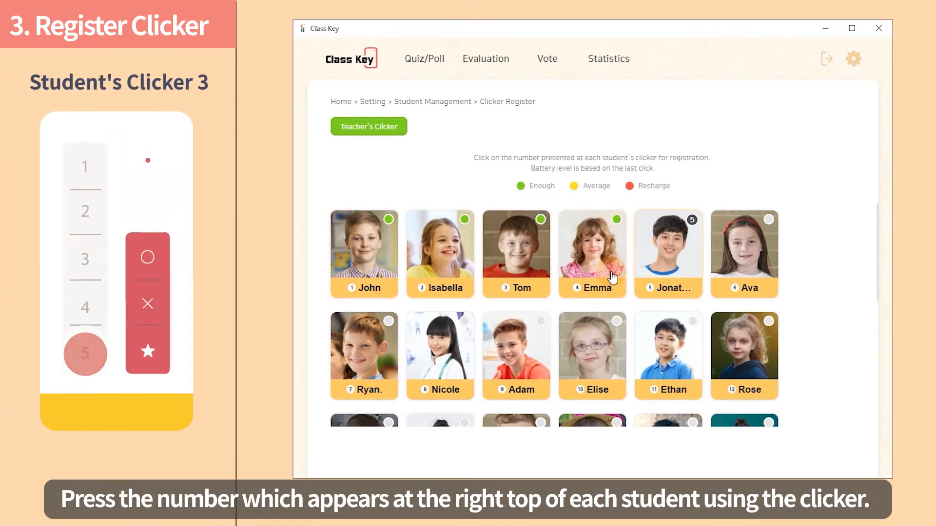
scroll(down, 3)
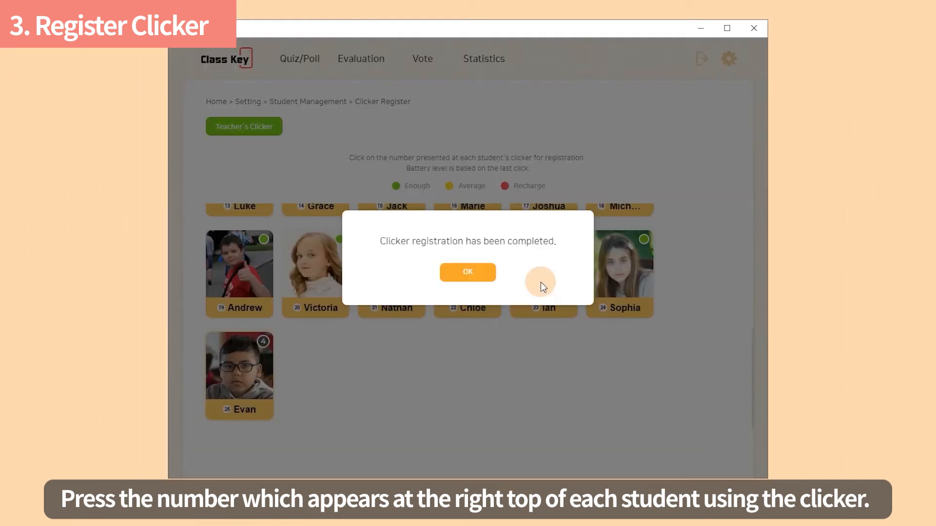
click(467, 272)
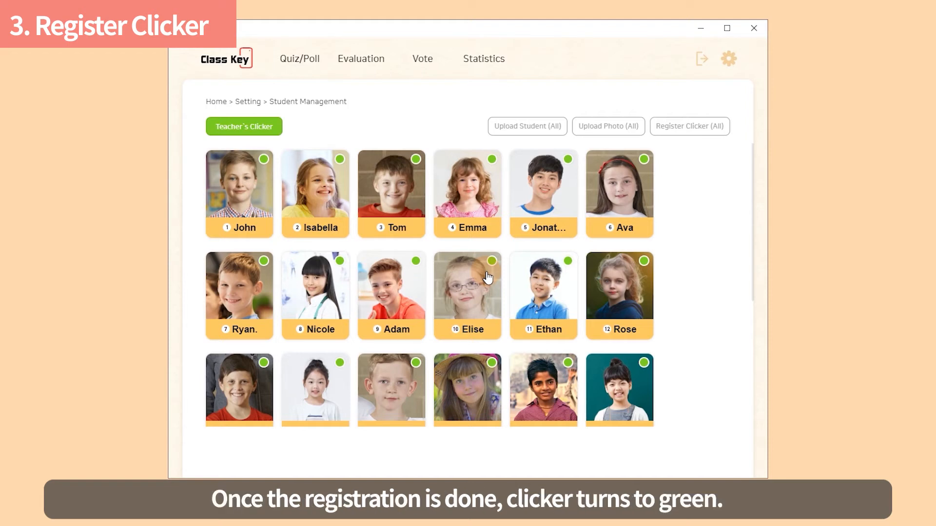
mouse_move(481, 281)
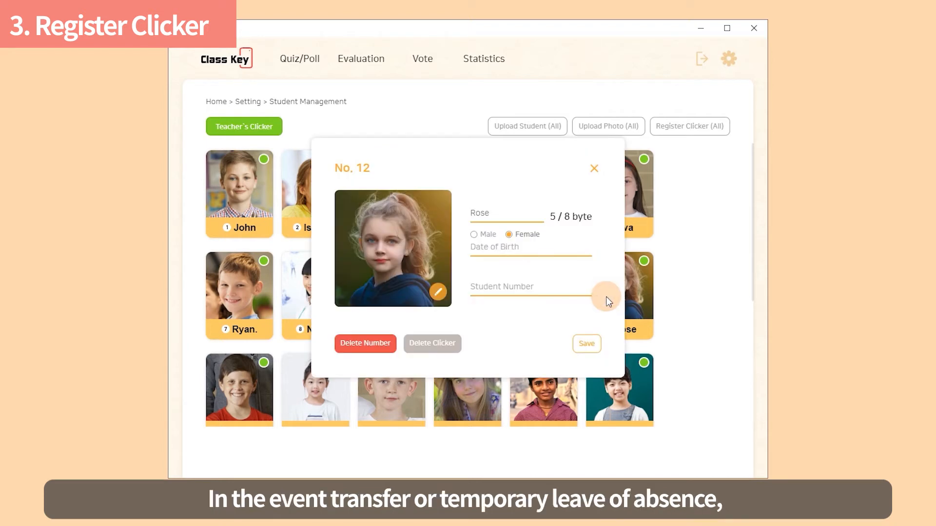
Step: Delete Rose's student number so her card is greyed out
click(365, 343)
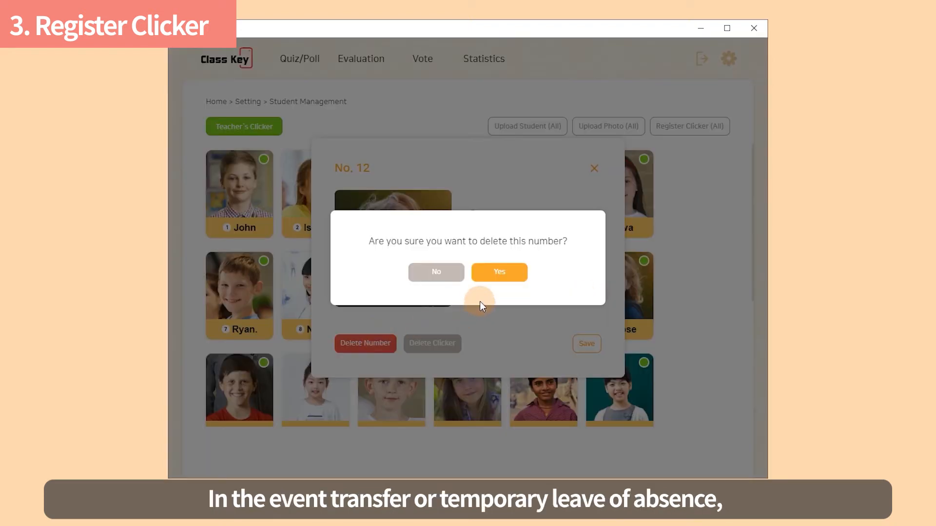
click(499, 272)
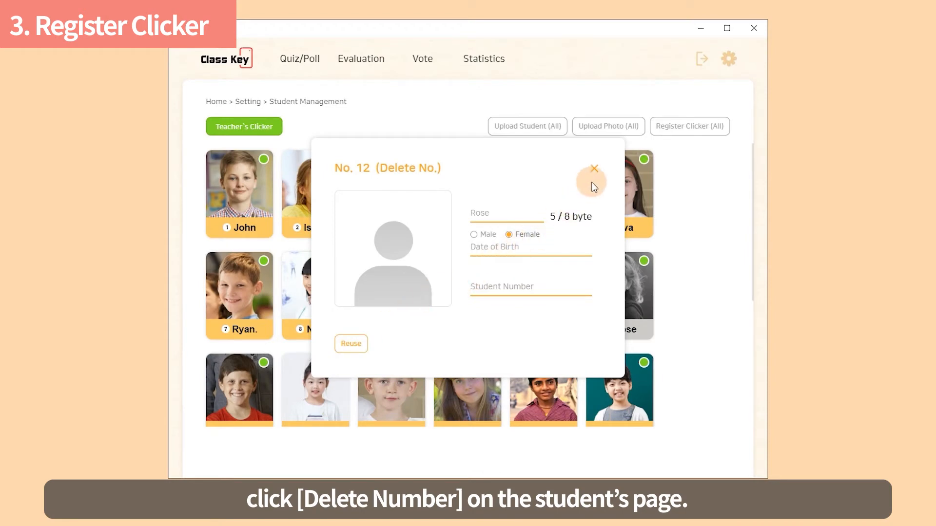
click(594, 168)
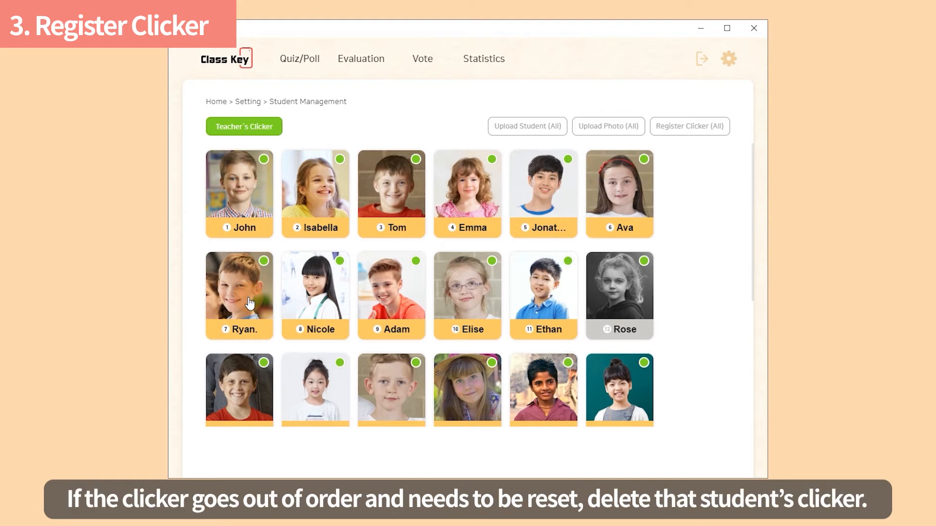
Step: Re-register Ryan's clicker from his student details
click(239, 287)
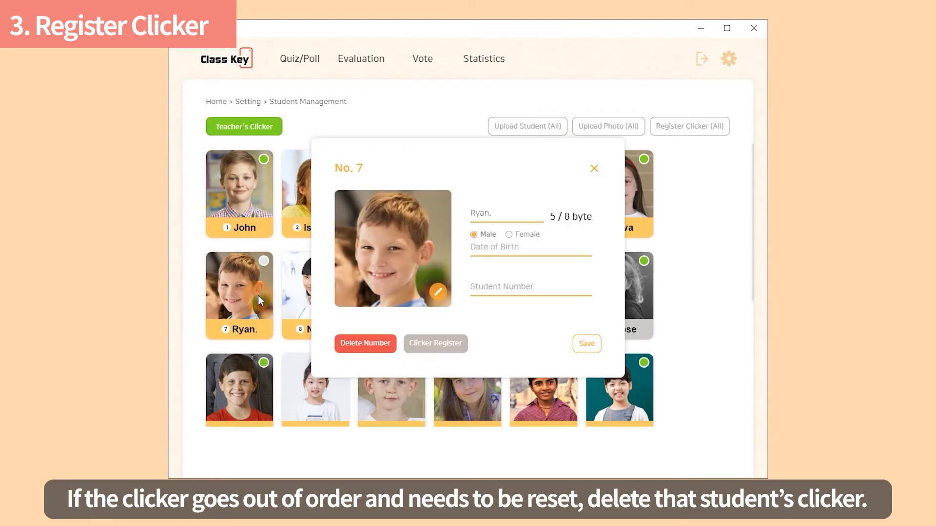
click(435, 343)
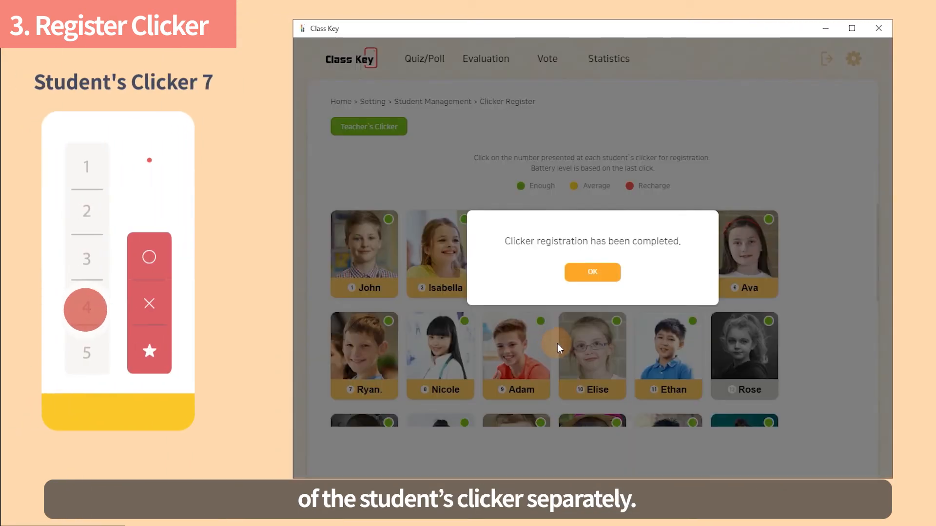
click(591, 272)
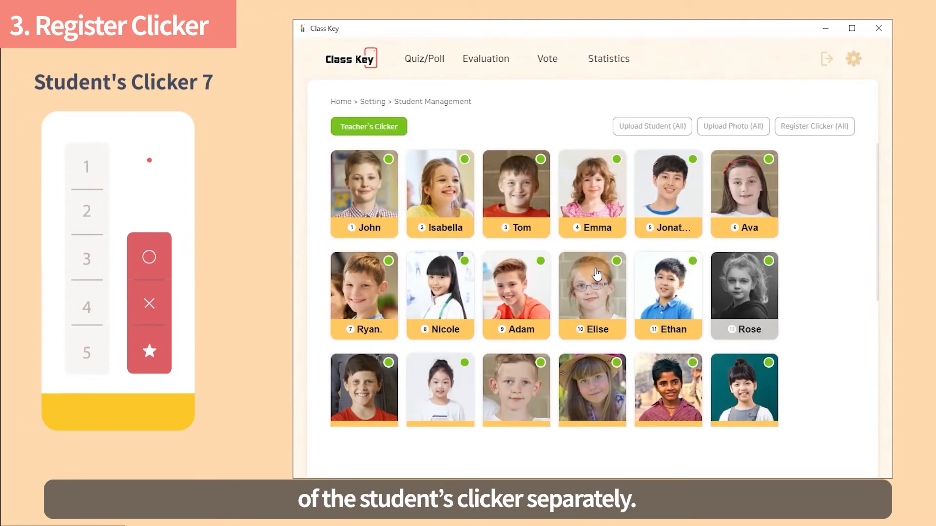
scroll(down, 3)
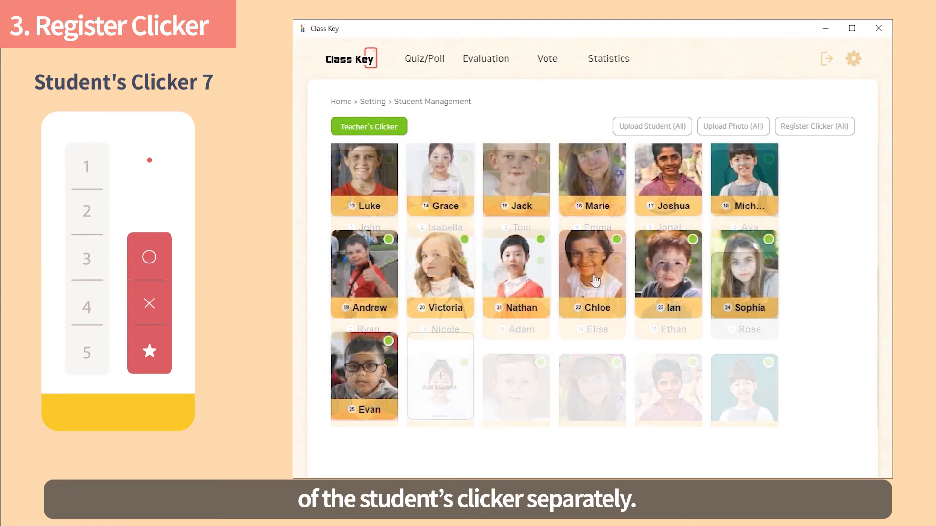
Step: Add female student Mia as No. 26 with photo 26.jpg and save her
click(440, 379)
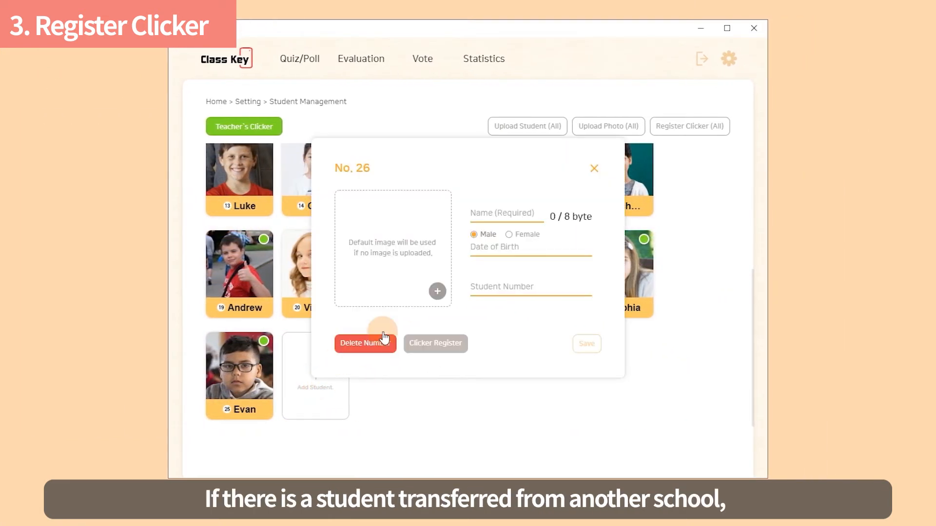
text(Mia)
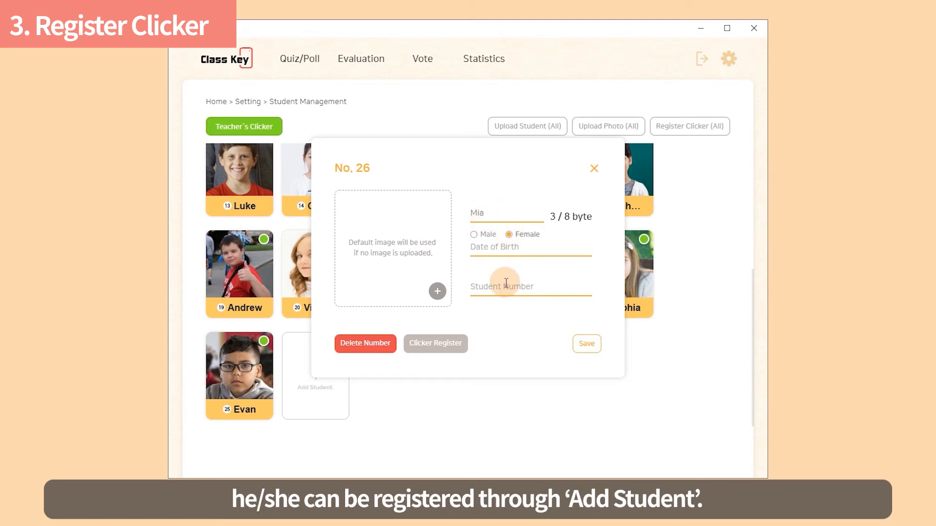
text(26)
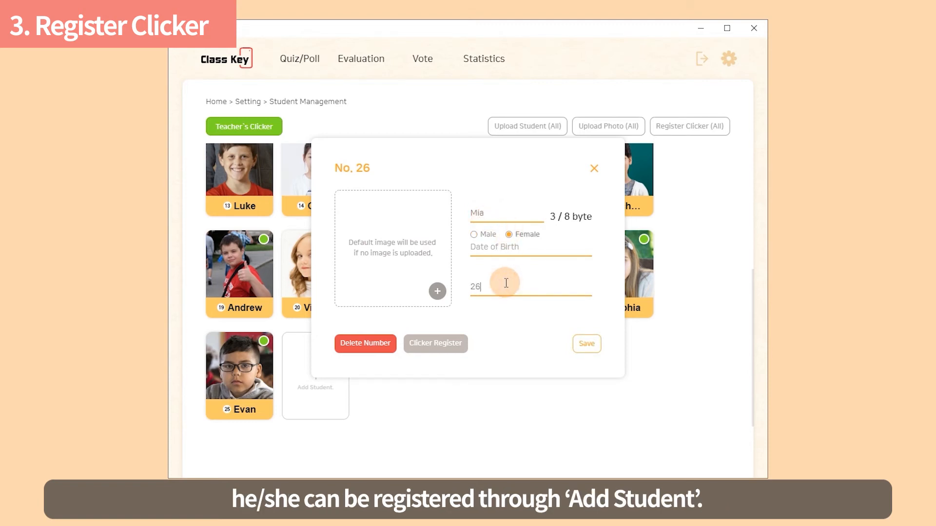
click(436, 292)
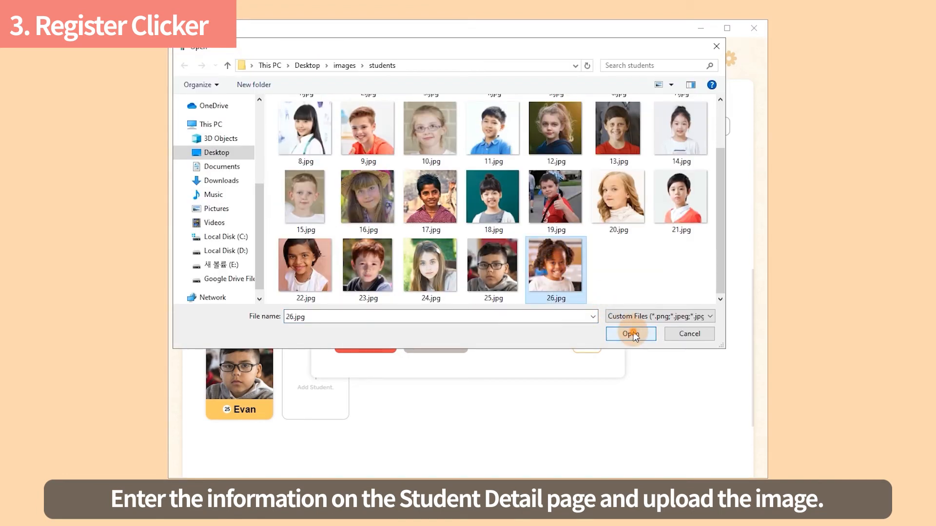
click(631, 334)
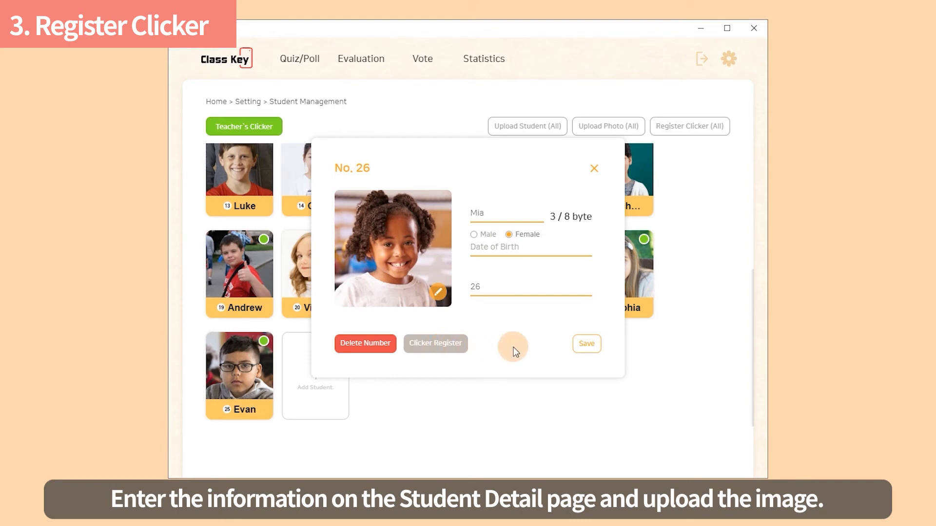
click(586, 343)
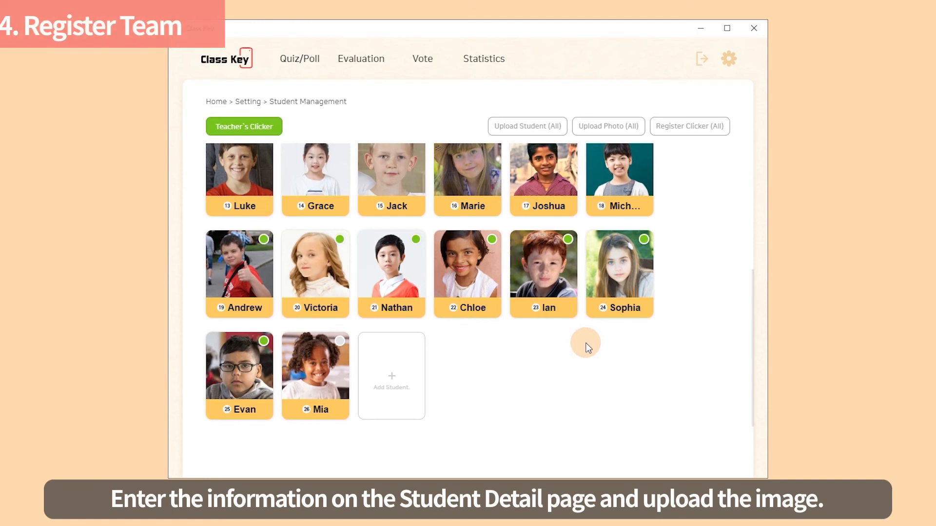
Step: In team management, place Isabella into team 1 and Evan into team 4
click(728, 59)
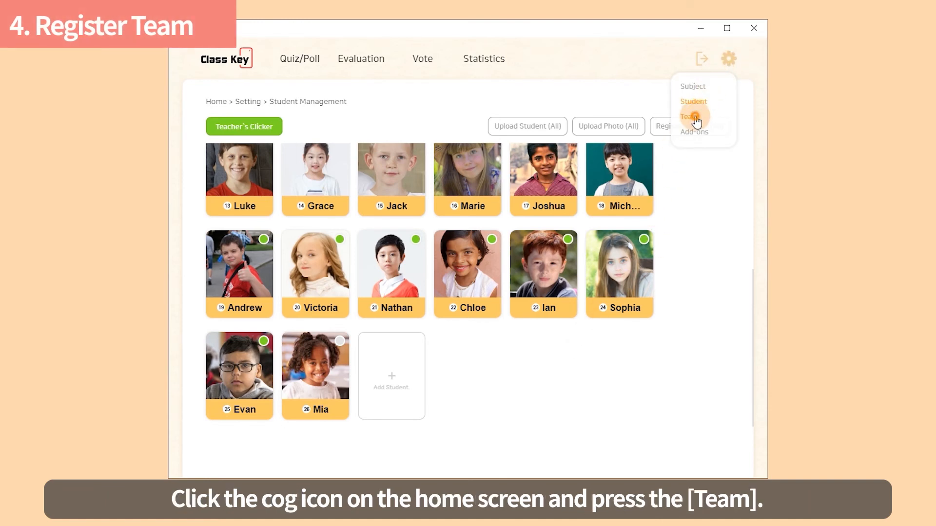
click(690, 116)
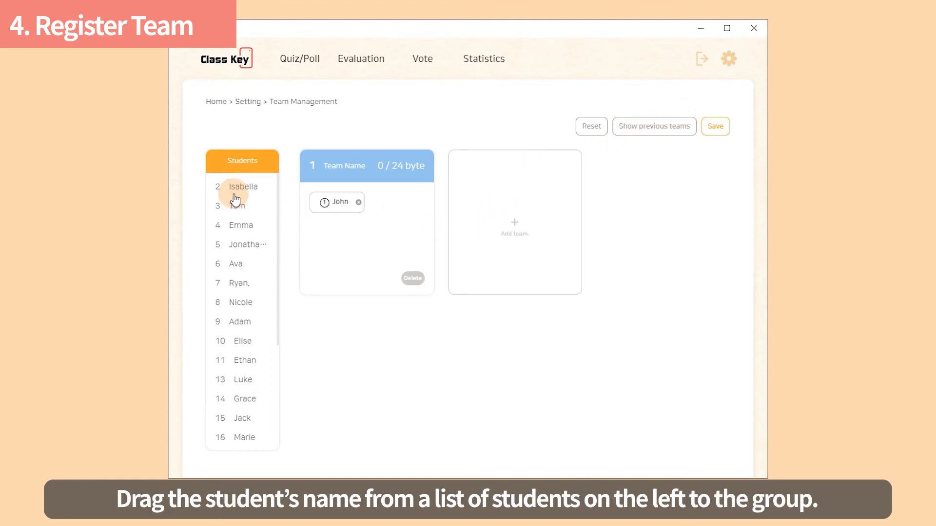
drag(239, 206, 374, 244)
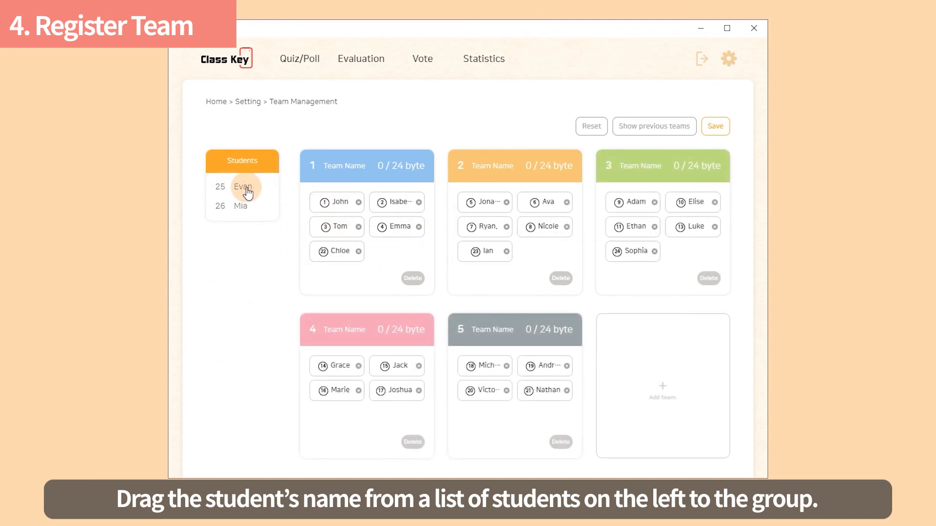
drag(242, 187, 531, 415)
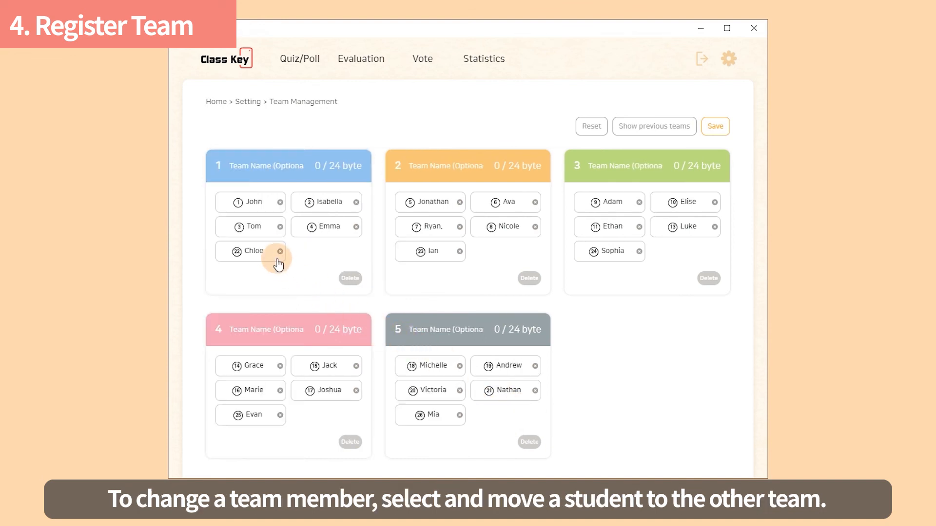
Step: Move Chloe to team 4, Joshua to team 2 and Victoria to team 1
drag(330, 390, 445, 277)
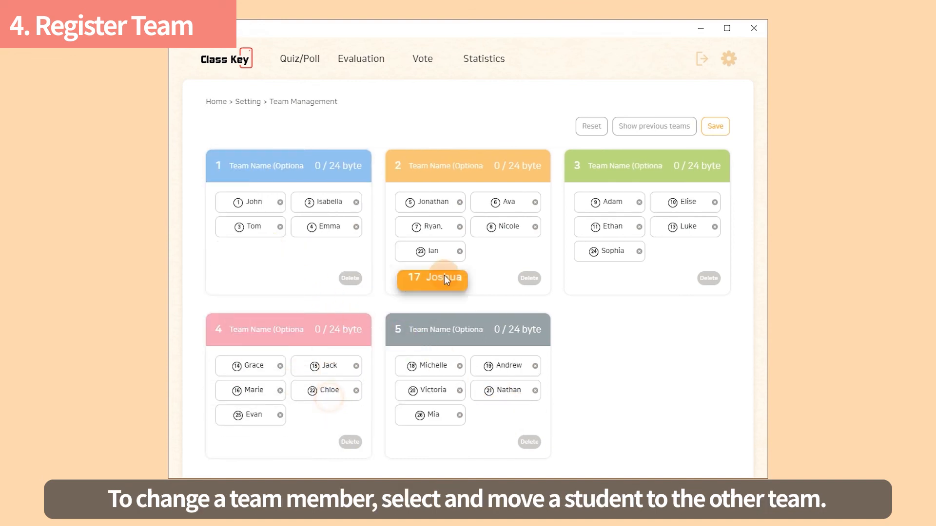
drag(432, 278, 506, 226)
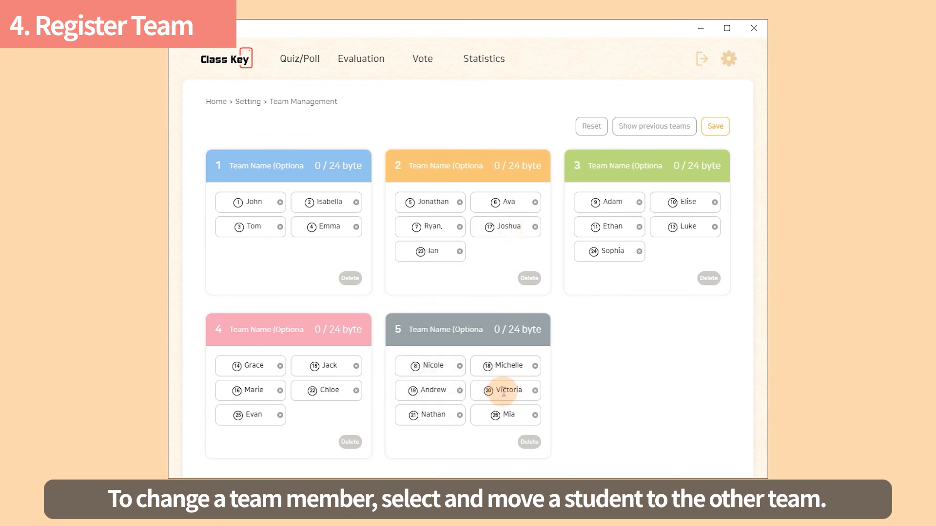
drag(506, 390, 250, 250)
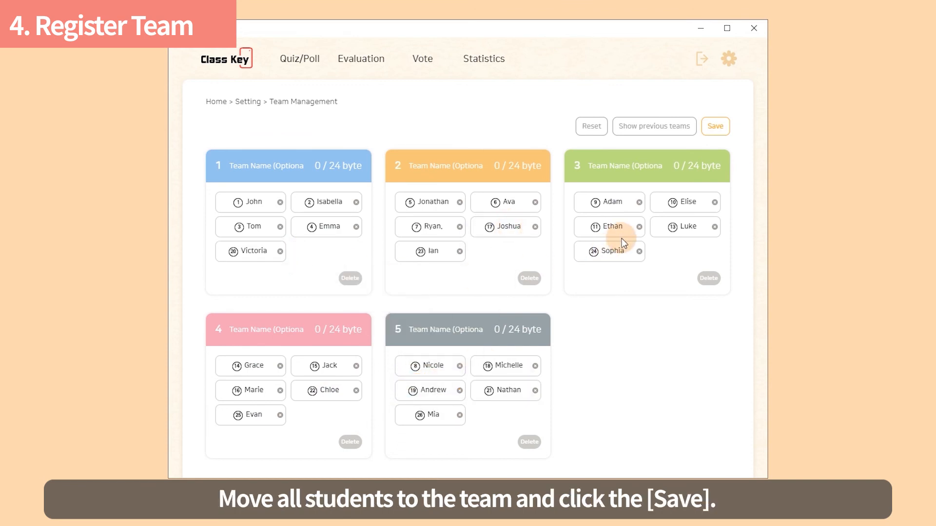